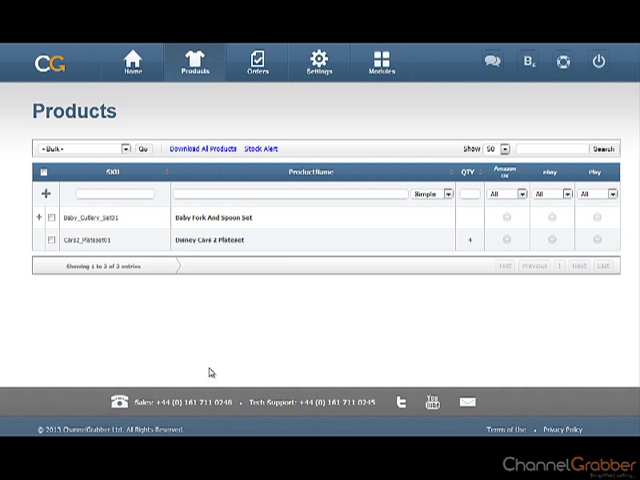
# Step: Open the Baby Fork And Spoon Set product from the products list
pyautogui.click(200, 218)
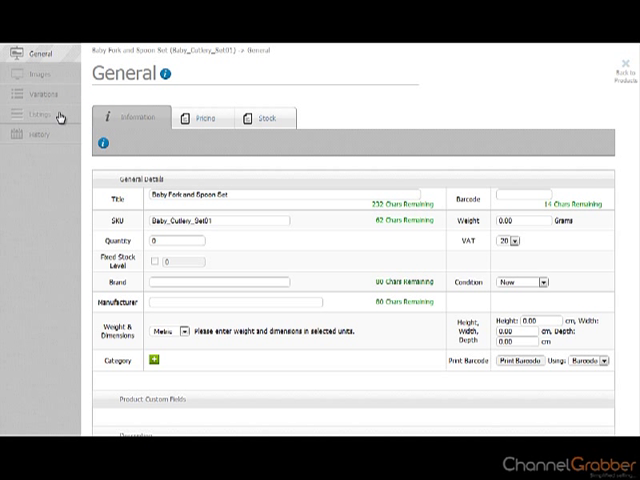
# Step: On the product's listings page, enter profile UK, channel amazon and account Amazon UK
pyautogui.click(38, 113)
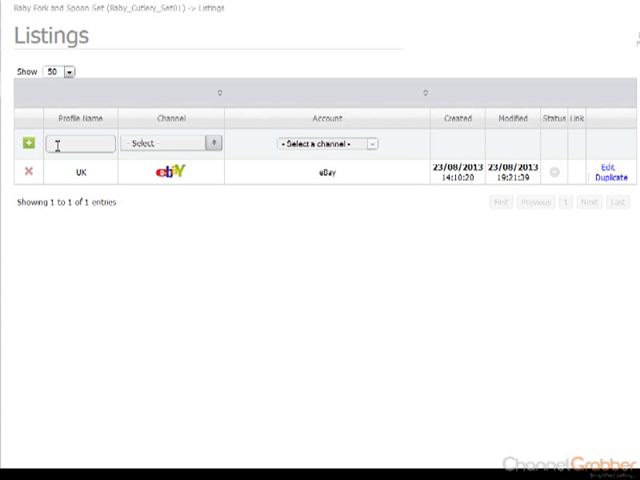
pyautogui.write('UK')
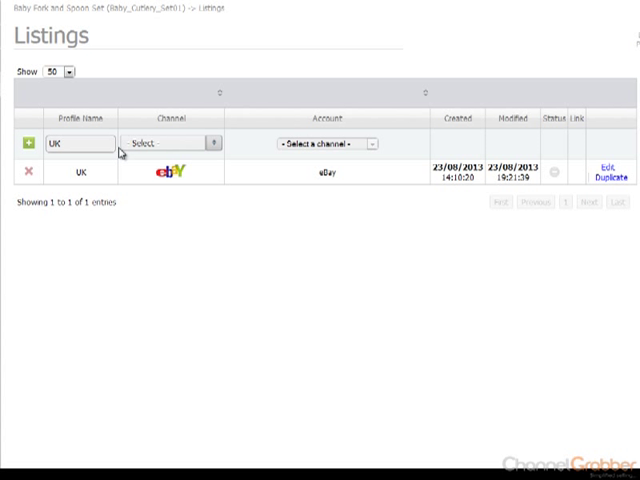
pyautogui.click(213, 143)
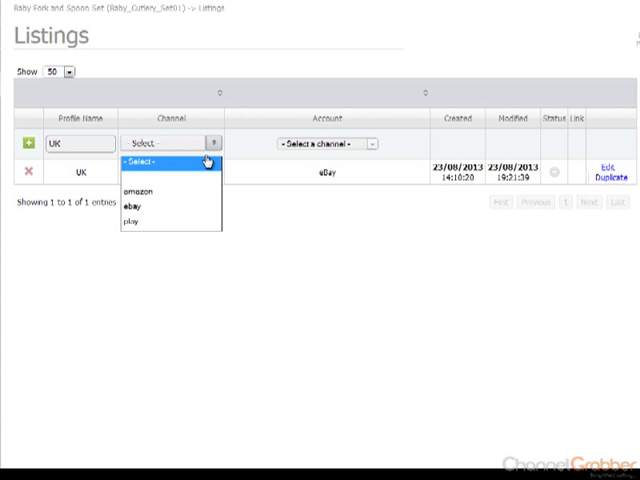
pyautogui.click(135, 191)
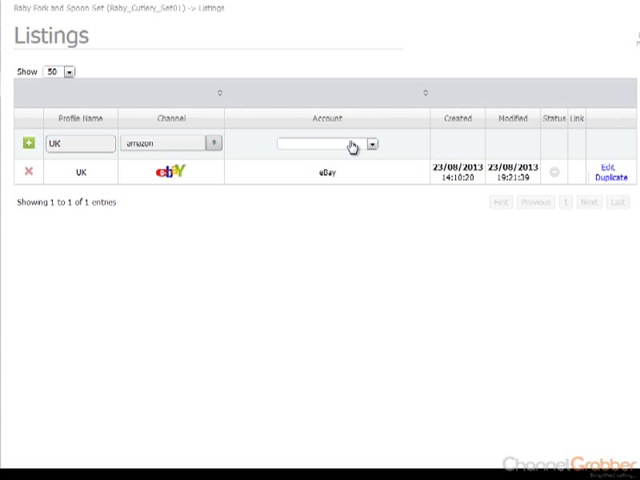
pyautogui.click(371, 143)
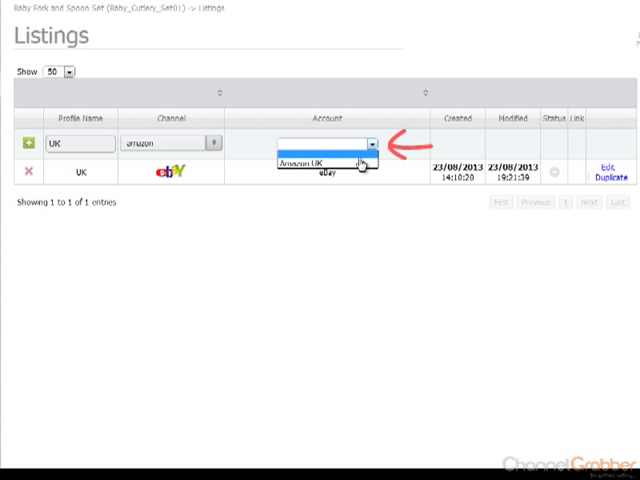
pyautogui.click(323, 163)
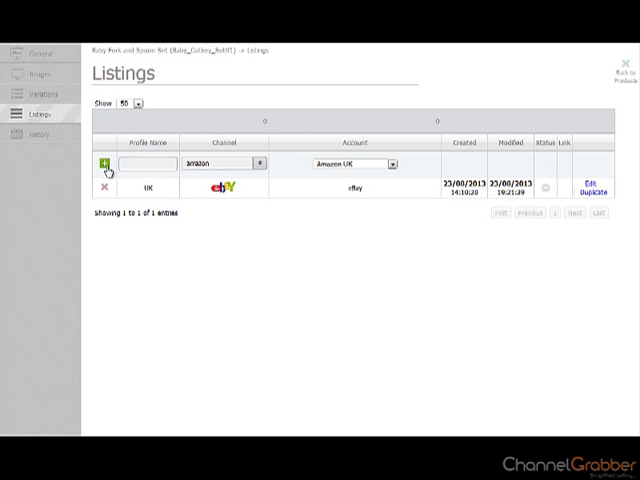
# Step: Add the UK Amazon listing and begin entering its 2.99 price
pyautogui.click(103, 164)
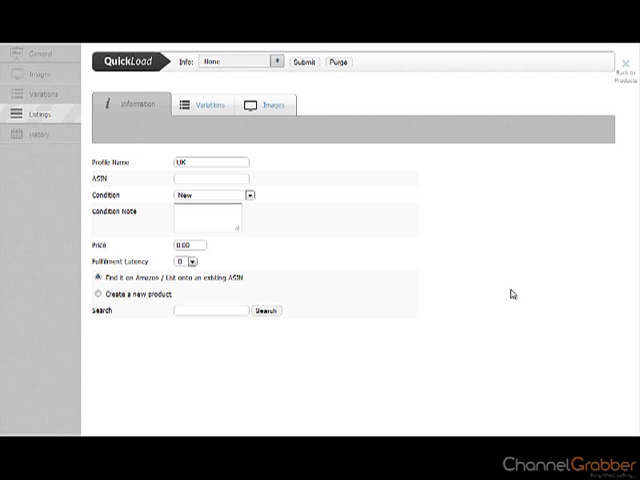
pyautogui.click(273, 61)
pyautogui.write('2.89')
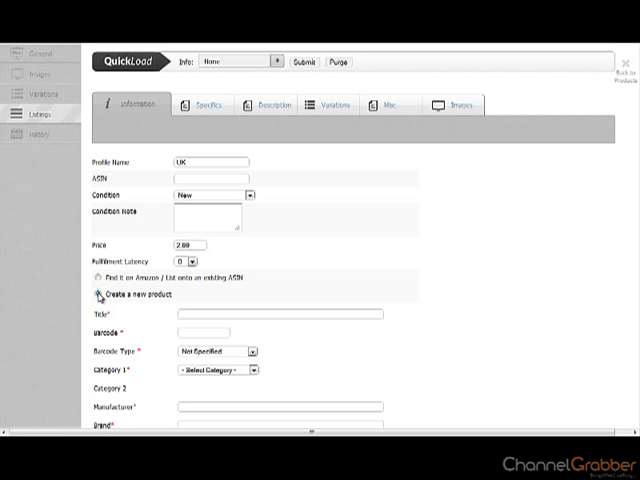
# Step: Create a new product titled 'Baby Fork and Spoon Set' with categories Baby and Baby Products
pyautogui.click(275, 314)
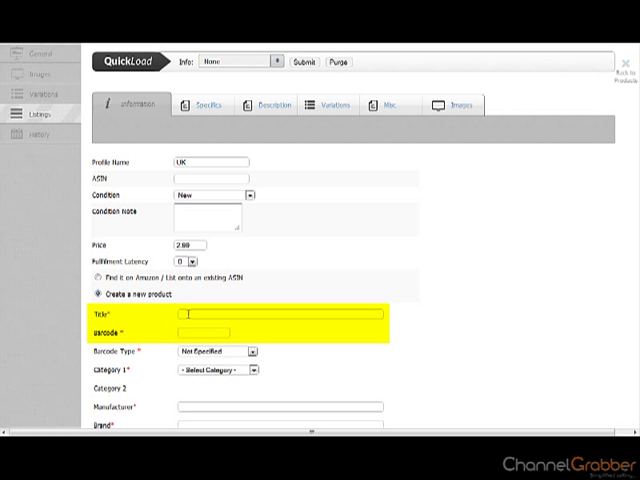
pyautogui.write('Baby Fork and Spoon Set')
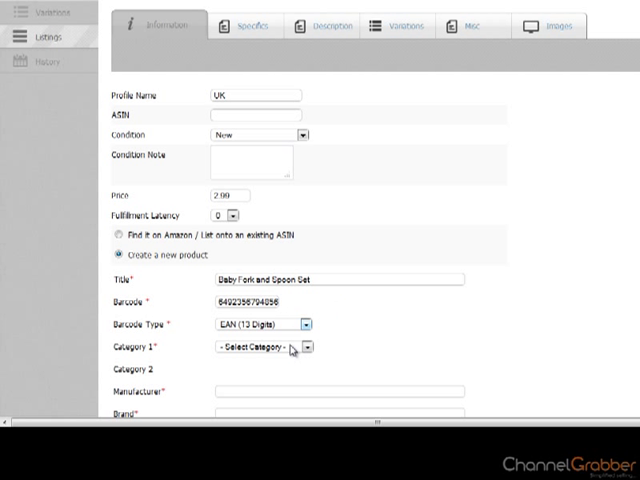
pyautogui.click(308, 347)
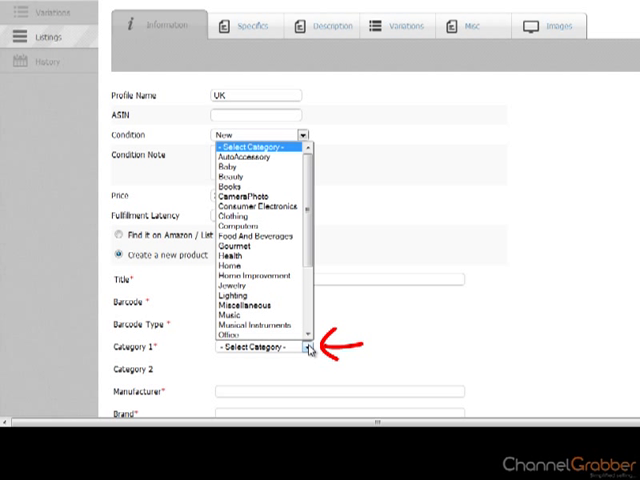
pyautogui.click(224, 168)
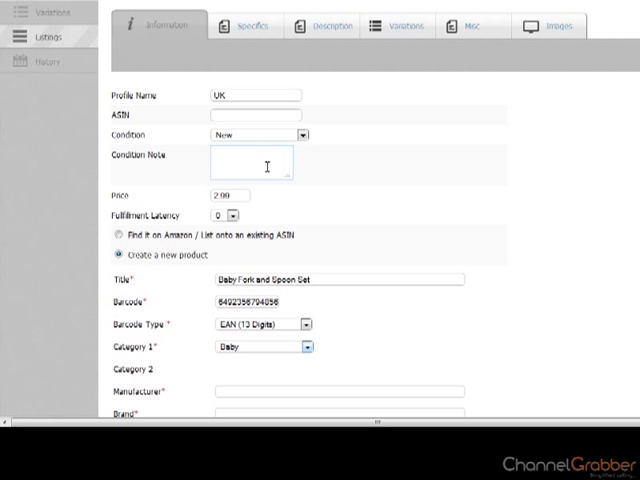
pyautogui.click(278, 375)
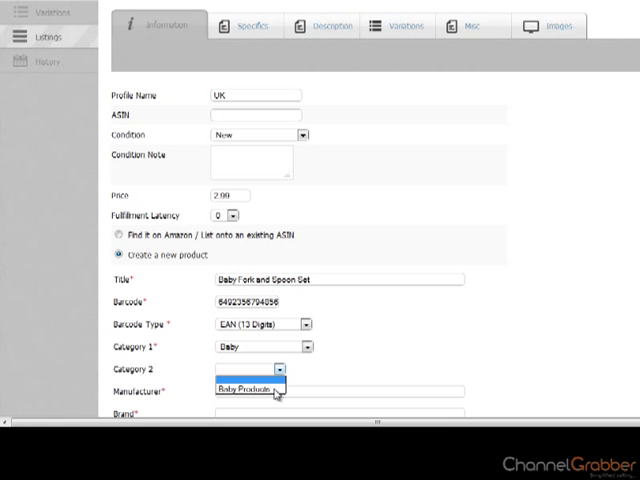
pyautogui.click(250, 390)
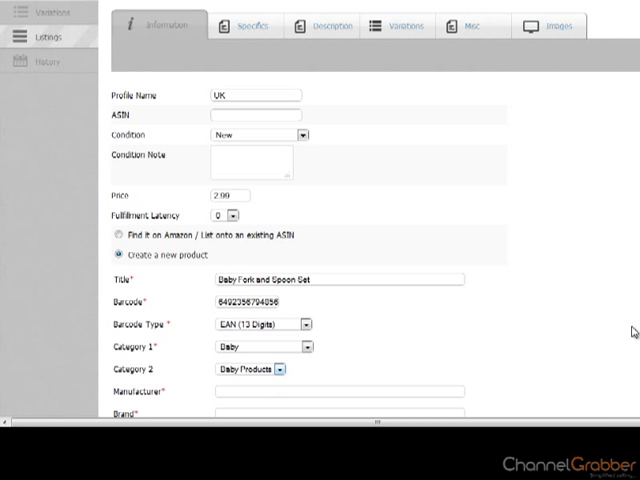
# Step: Enter manufacturer Truco, brand Able Plastics and the value 113
pyautogui.scroll(-3)
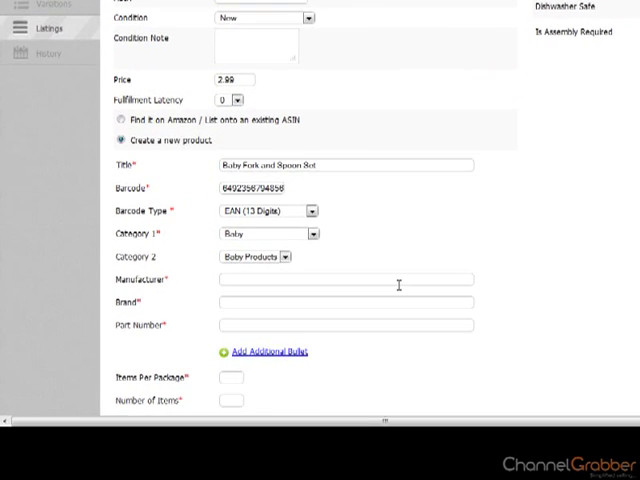
pyautogui.write('Truc')
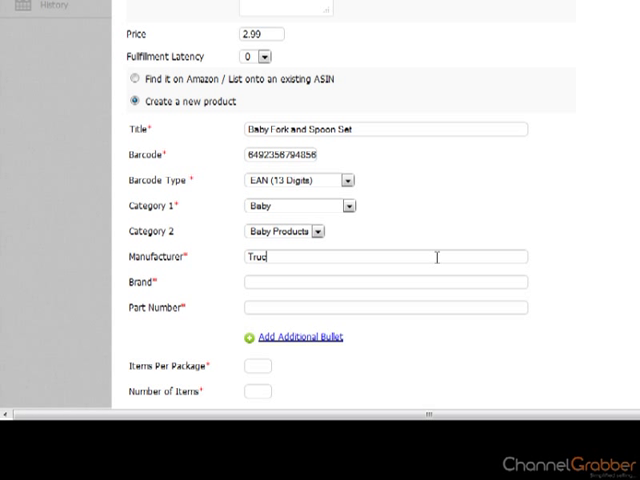
pyautogui.write('A')
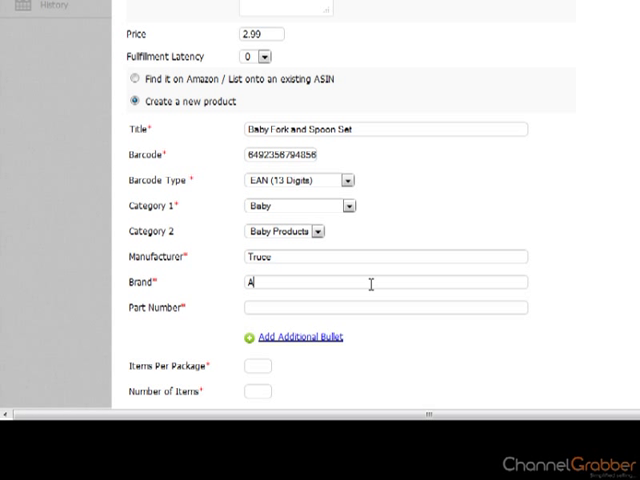
pyautogui.write('ble Plastic')
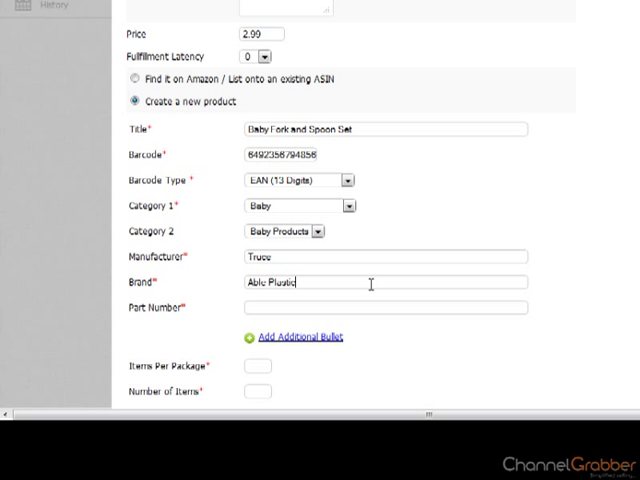
pyautogui.write('113')
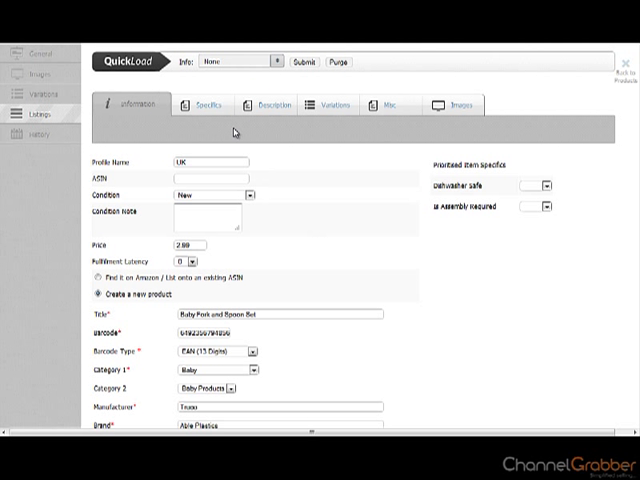
# Step: Review Dishwasher Safe and Assembly specifics, then enter the 2-piece infant cutlery description
pyautogui.click(190, 104)
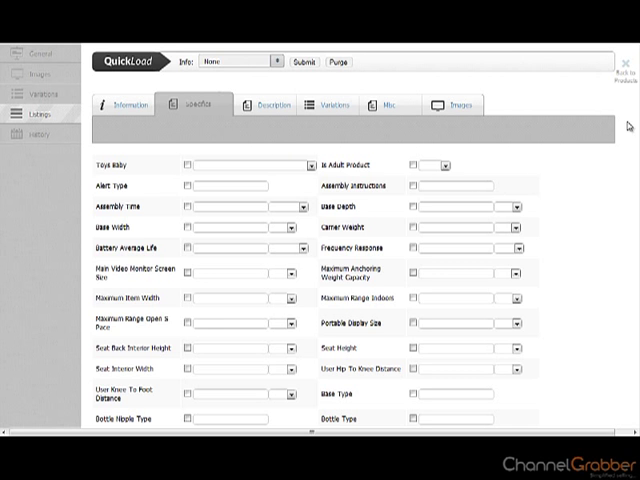
pyautogui.scroll(-3)
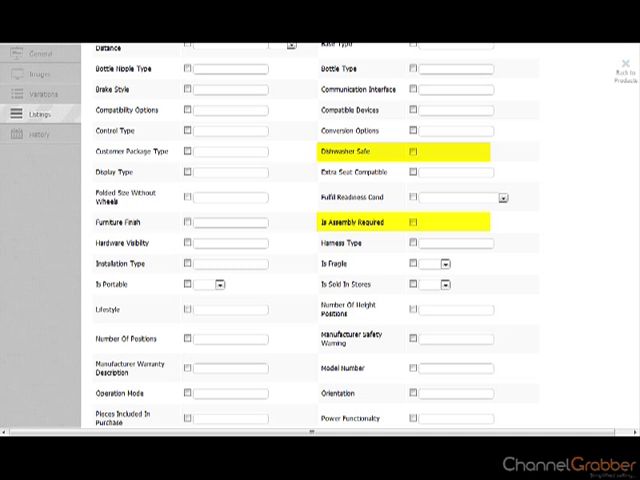
pyautogui.click(414, 223)
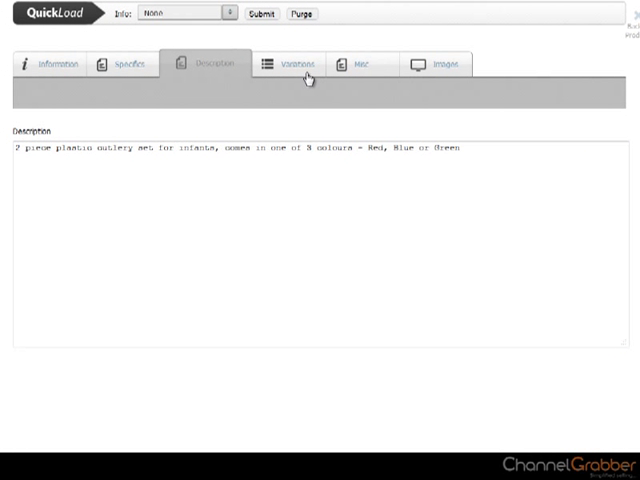
# Step: Load the Cutlery_Colour variation profile and apply price 2.99 to all SKUs
pyautogui.click(290, 64)
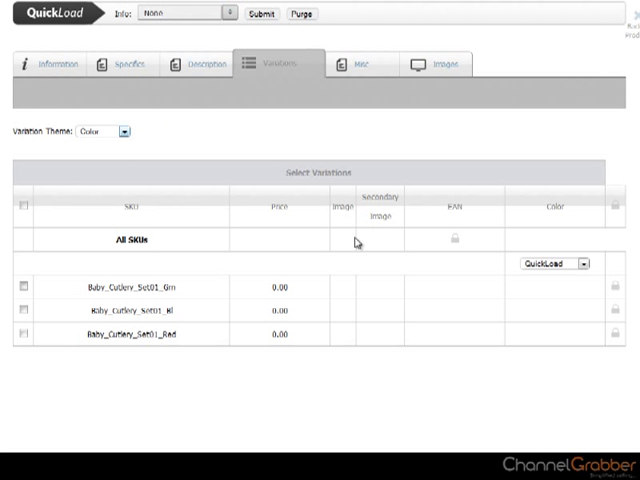
pyautogui.click(583, 264)
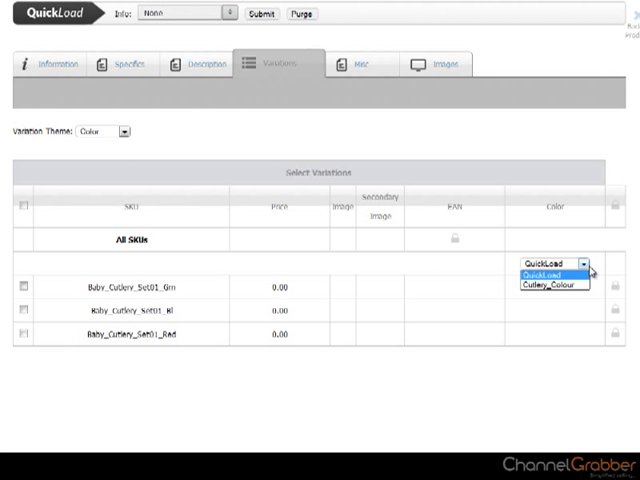
pyautogui.click(547, 274)
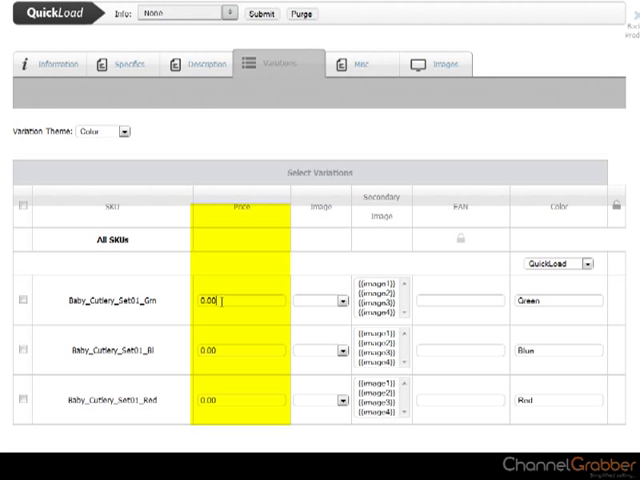
pyautogui.write('2.99')
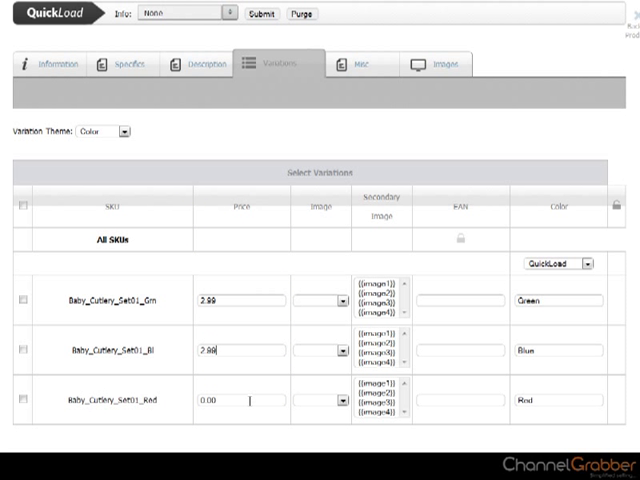
pyautogui.write('2.99')
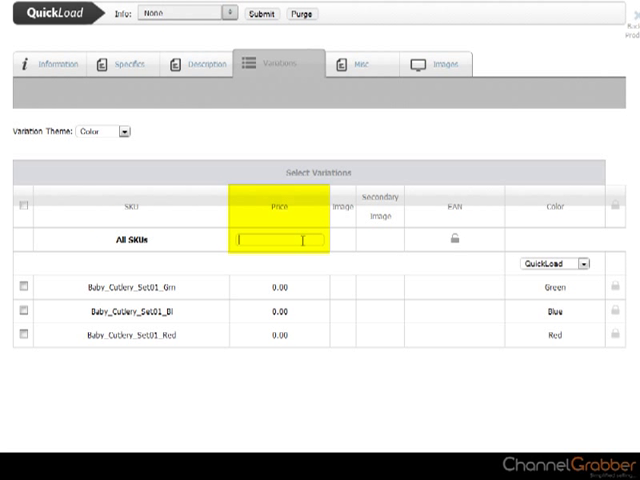
pyautogui.write('2.99')
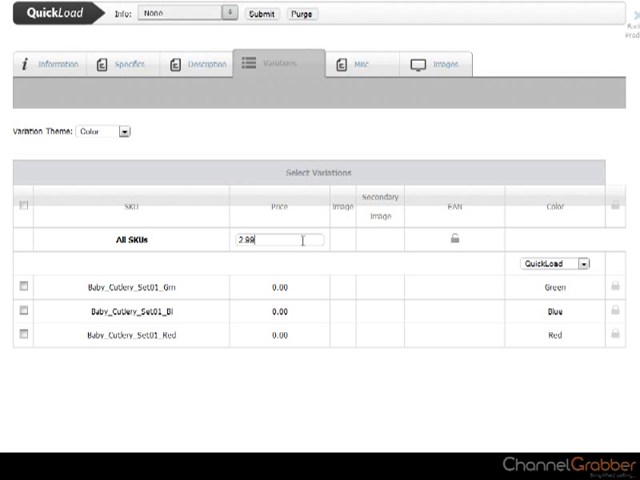
pyautogui.click(455, 239)
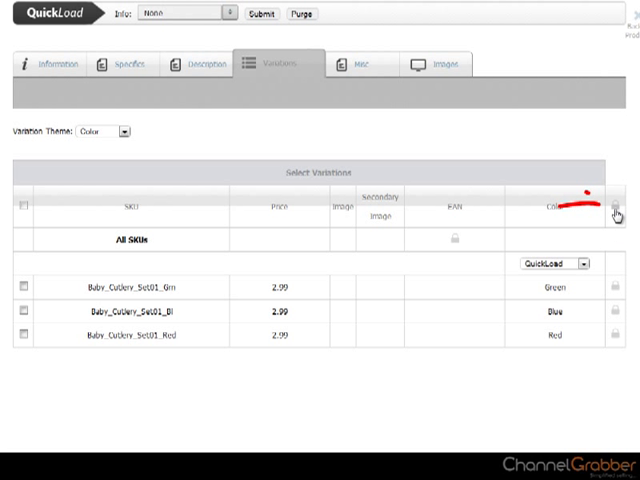
# Step: Unlock the variation rows and pick main images, including image4 for Red
pyautogui.click(615, 212)
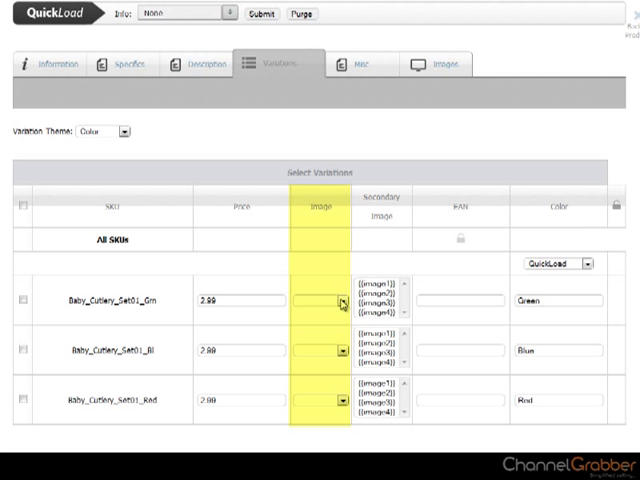
pyautogui.click(340, 299)
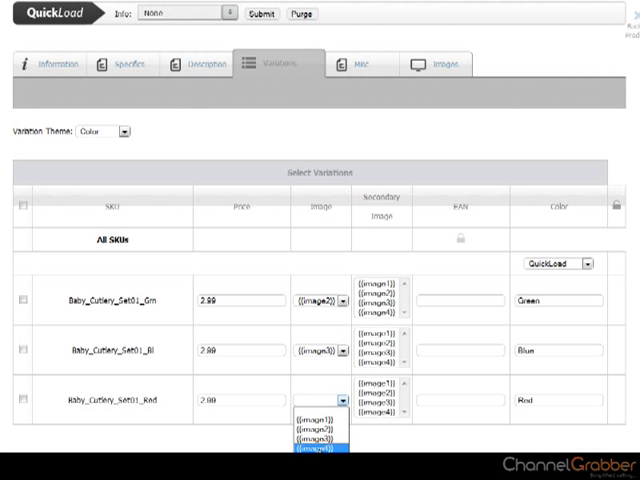
pyautogui.click(318, 455)
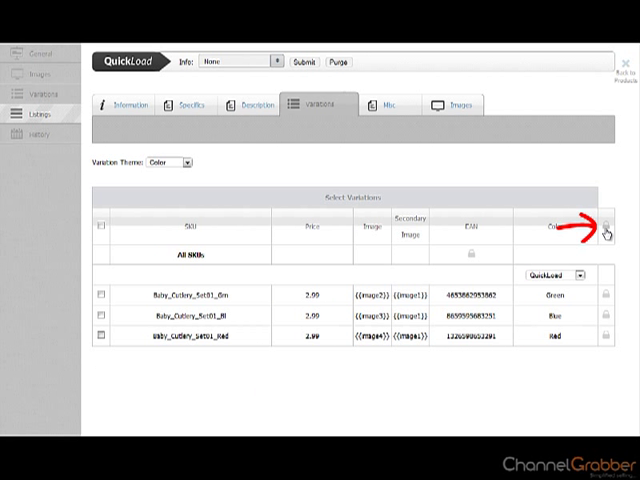
pyautogui.click(101, 227)
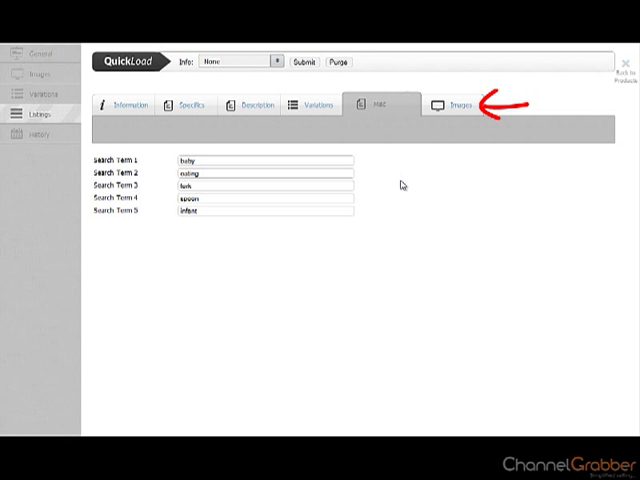
# Step: Fill search terms baby, eating, fork, spoon, infant and view the product images
pyautogui.click(463, 104)
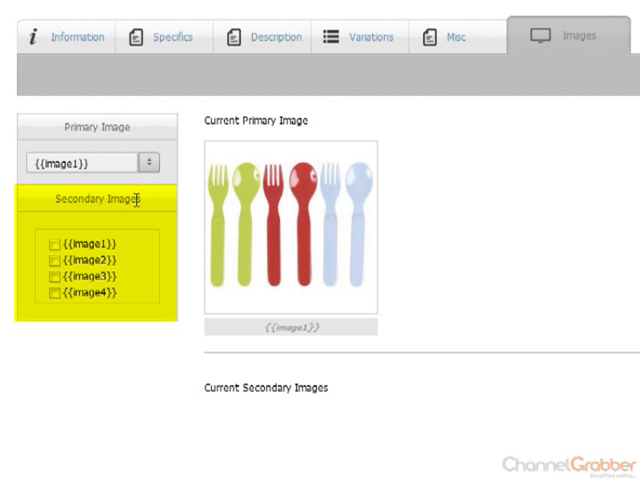
# Step: Tick image2, image3 and image4 as secondary images and submit the listing
pyautogui.click(84, 254)
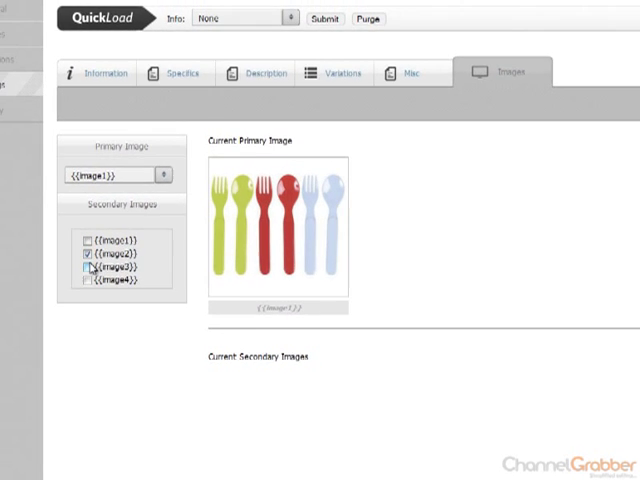
pyautogui.click(88, 272)
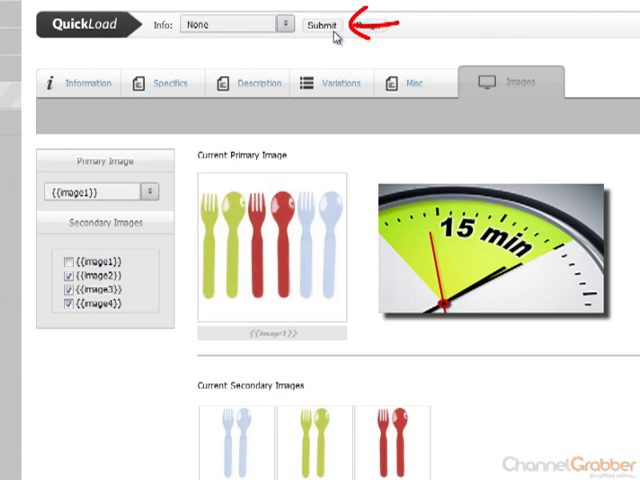
pyautogui.click(320, 25)
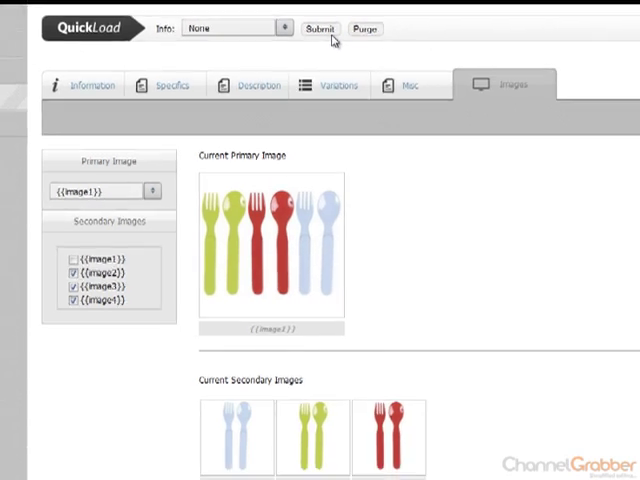